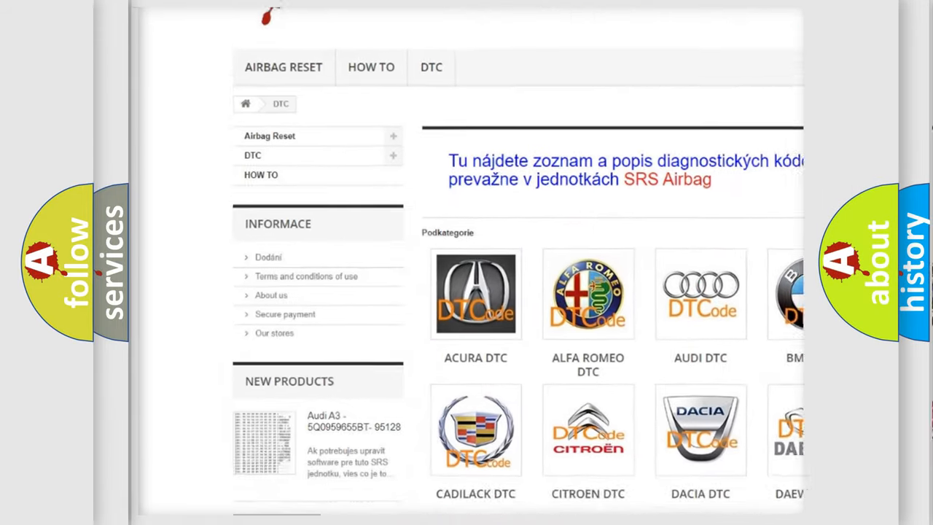
pyautogui.scroll(-3)
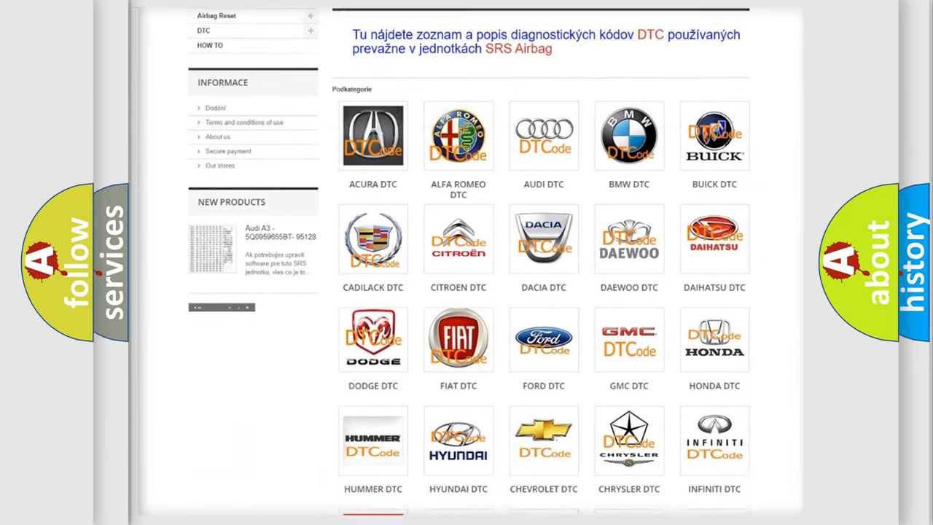
pyautogui.scroll(-3)
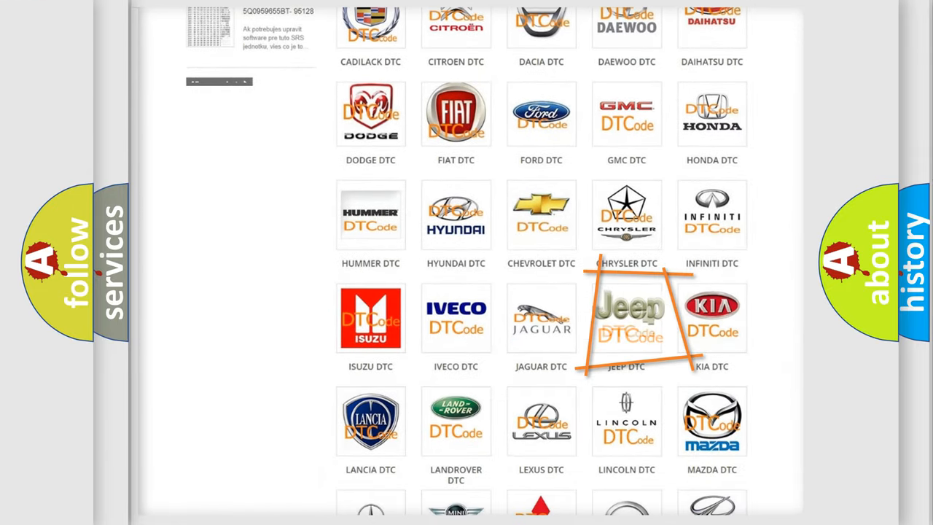